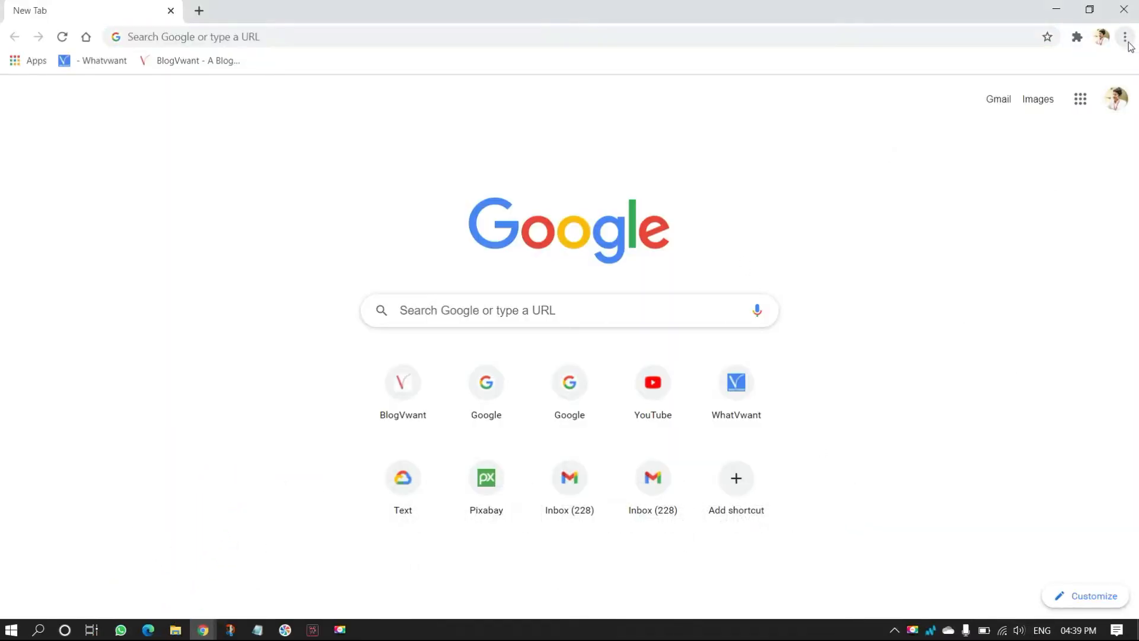
Open Chrome's Clear browsing data dialog with cookies and cached files selected for all time
{"action": "left_click", "coordinate": [1125, 36]}
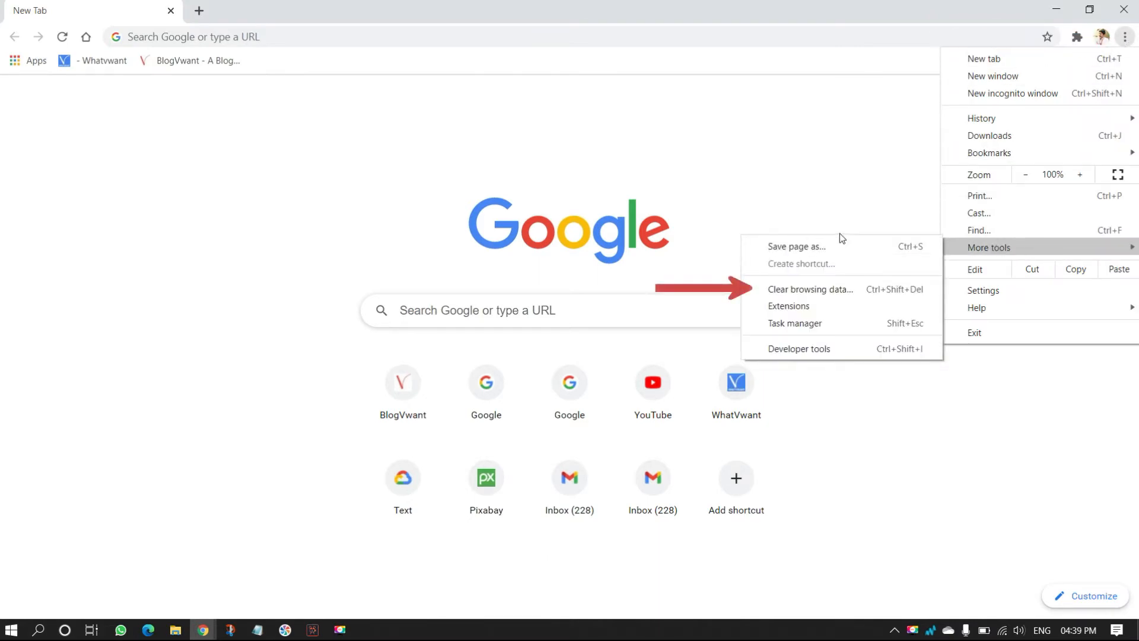
{"action": "left_click", "coordinate": [810, 289]}
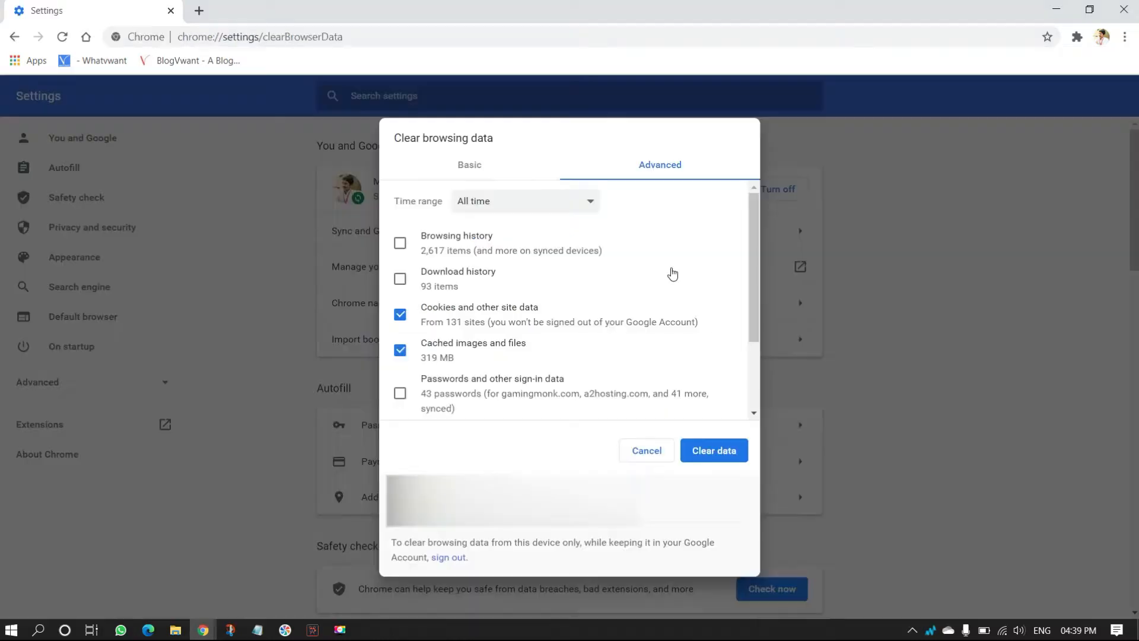
{"action": "mouse_move", "coordinate": [476, 207]}
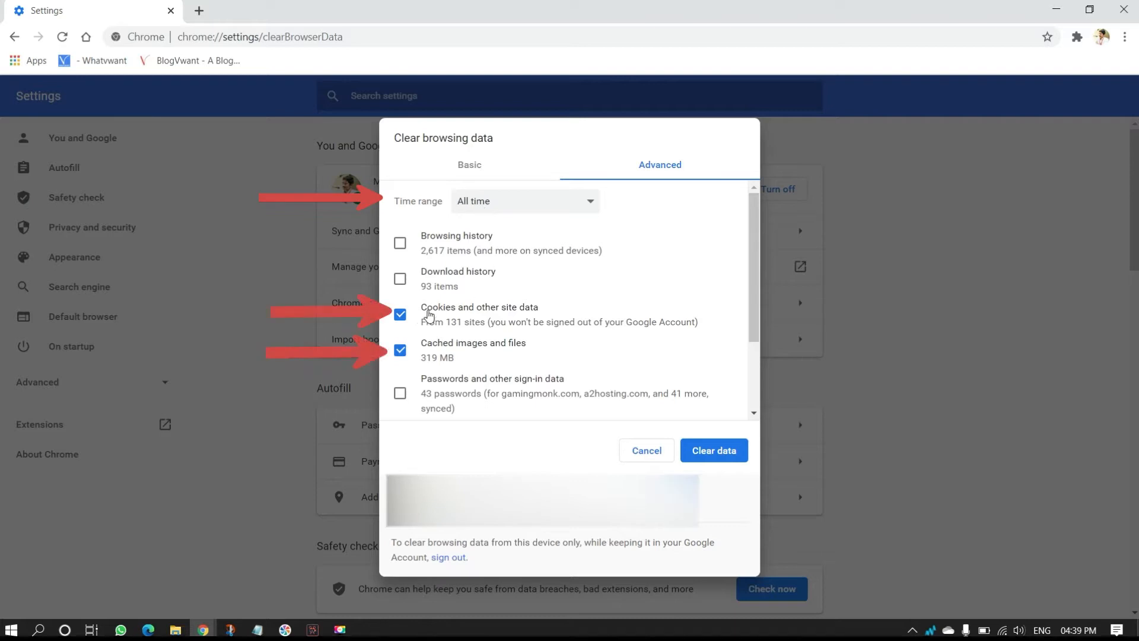
{"action": "mouse_move", "coordinate": [708, 468]}
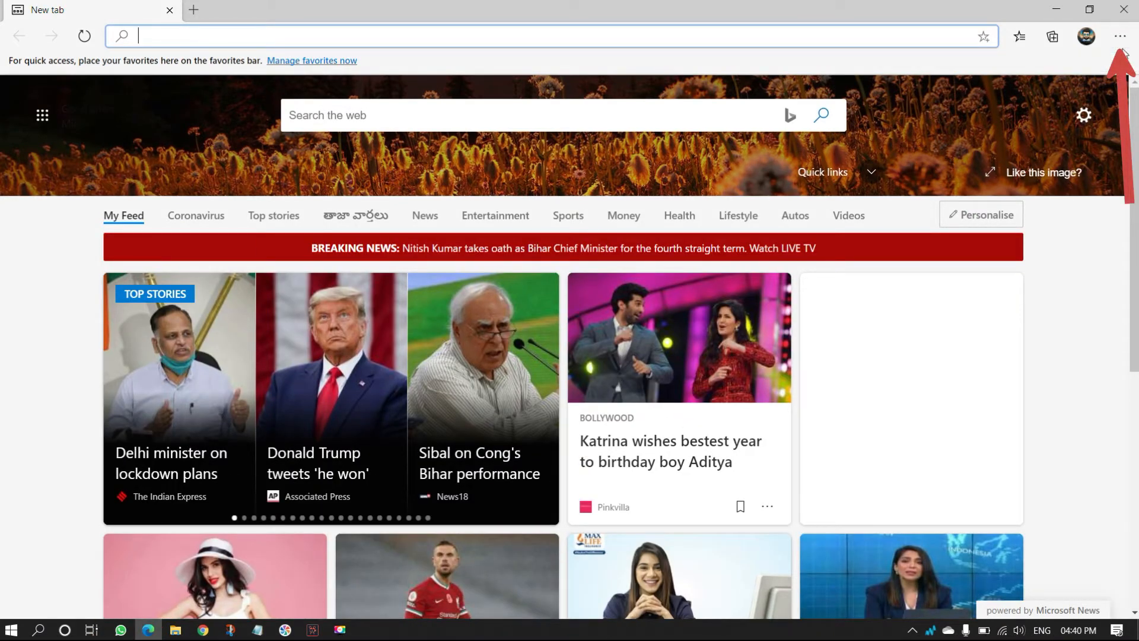
Reach Clear browsing data through Edge's History submenu in the ... menu
{"action": "left_click", "coordinate": [1119, 36]}
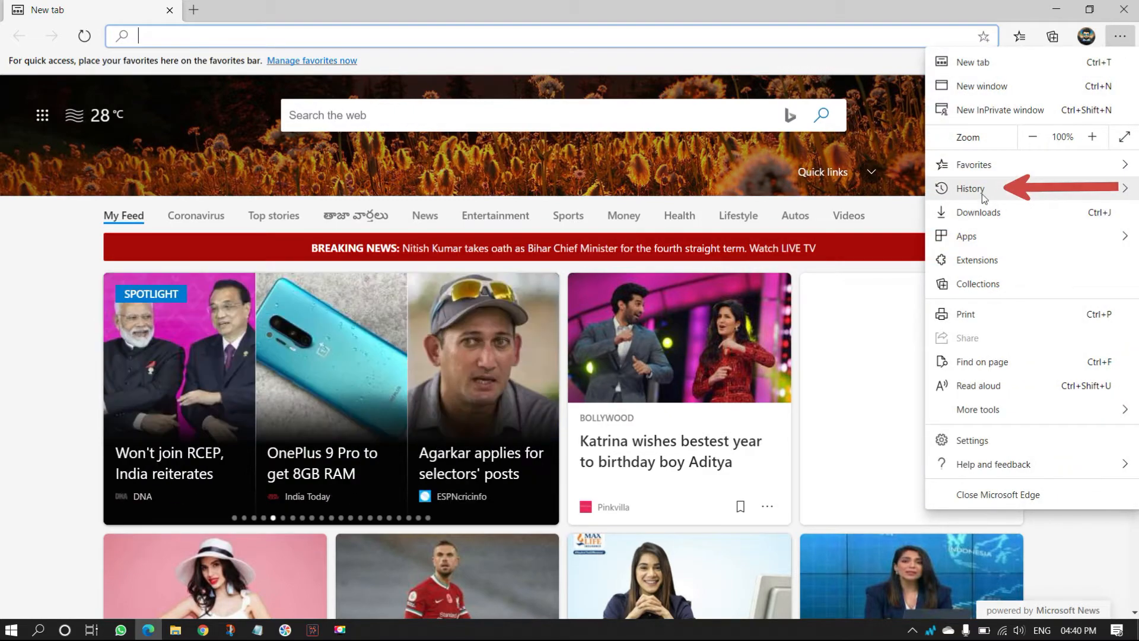
{"action": "left_click", "coordinate": [971, 188]}
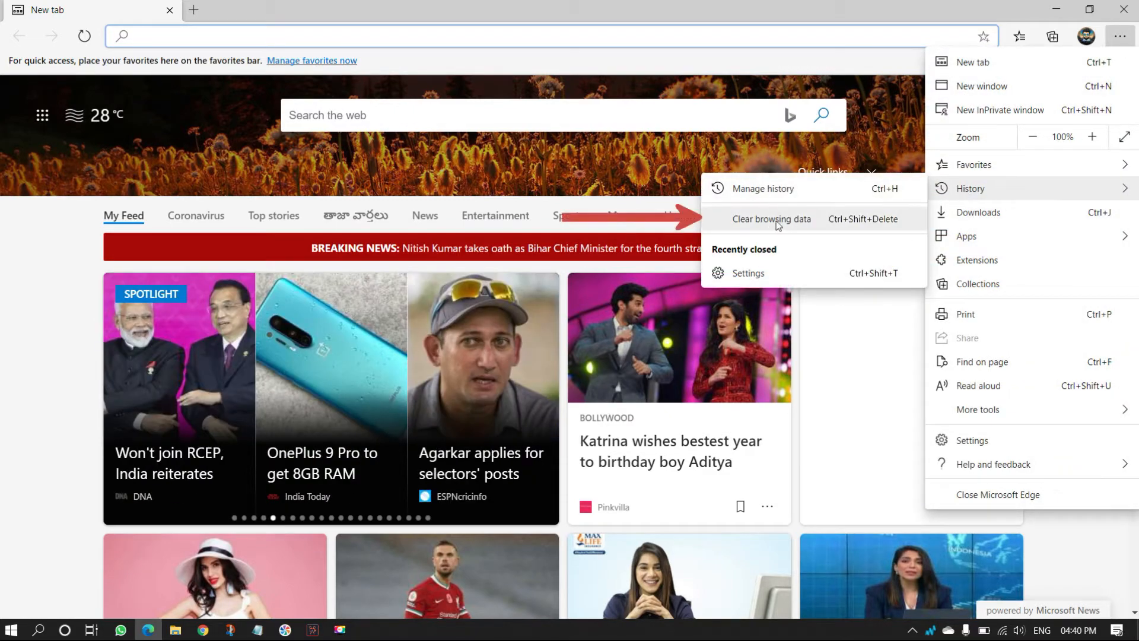
{"action": "left_click", "coordinate": [771, 219]}
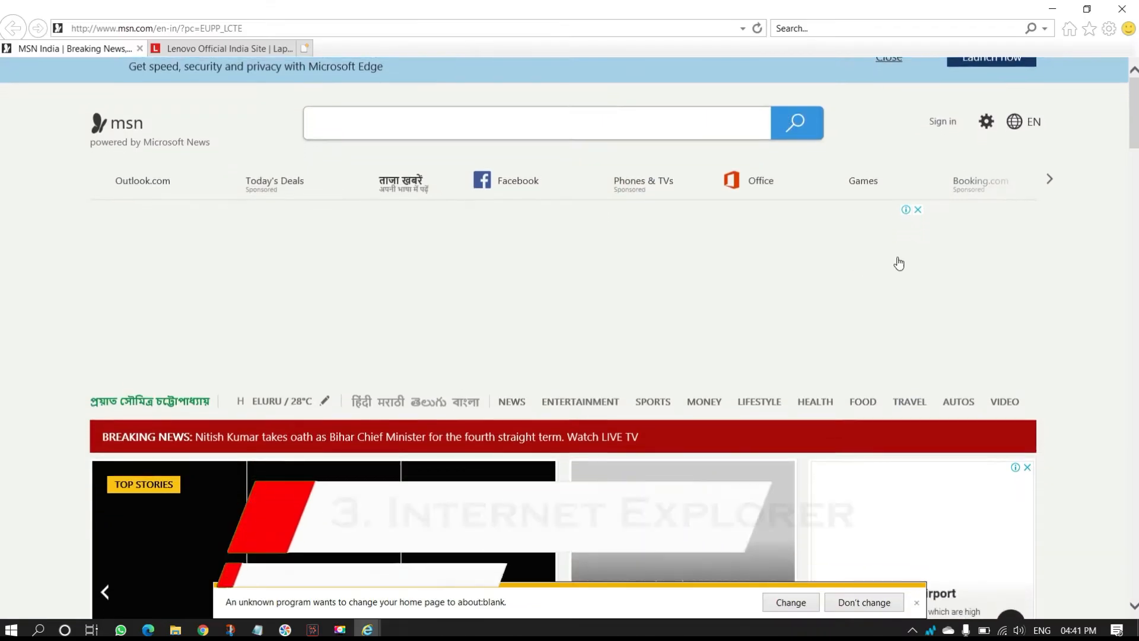
Dismiss the Edge banner, then choose Tools > Safety > Delete browsing history in Internet Explorer
{"action": "left_click", "coordinate": [887, 58]}
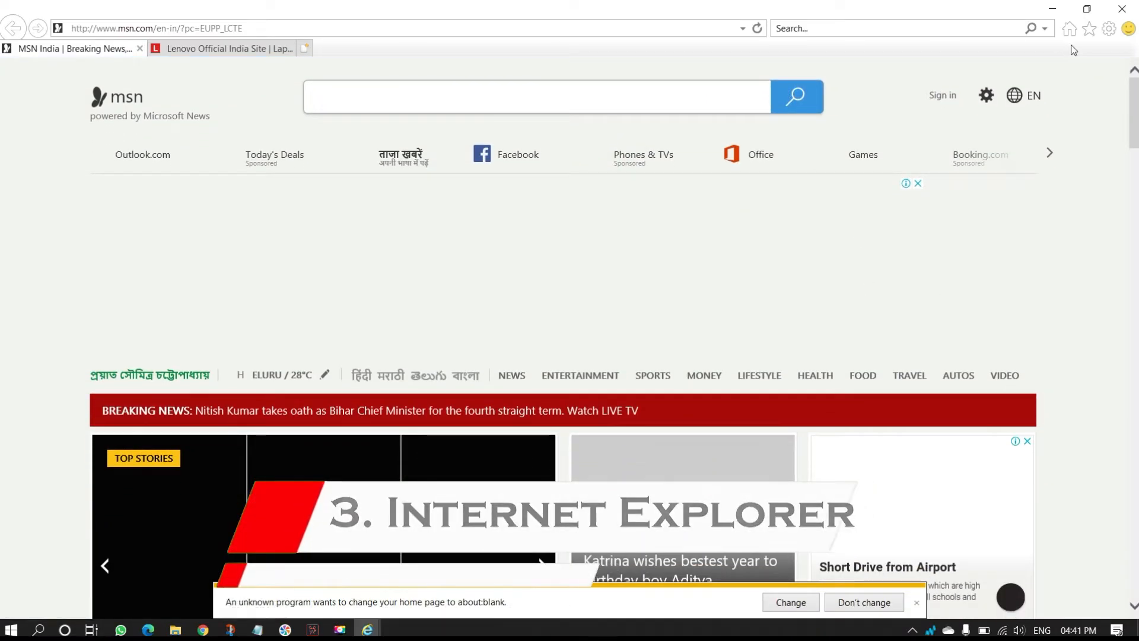
{"action": "mouse_move", "coordinate": [1109, 28]}
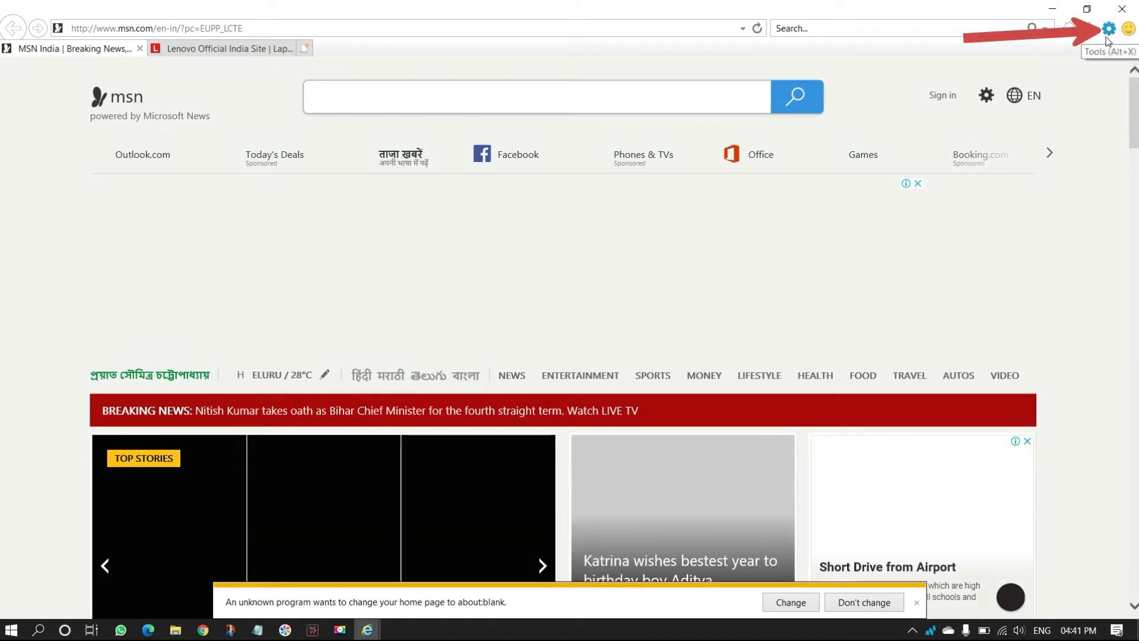
{"action": "left_click", "coordinate": [1108, 29]}
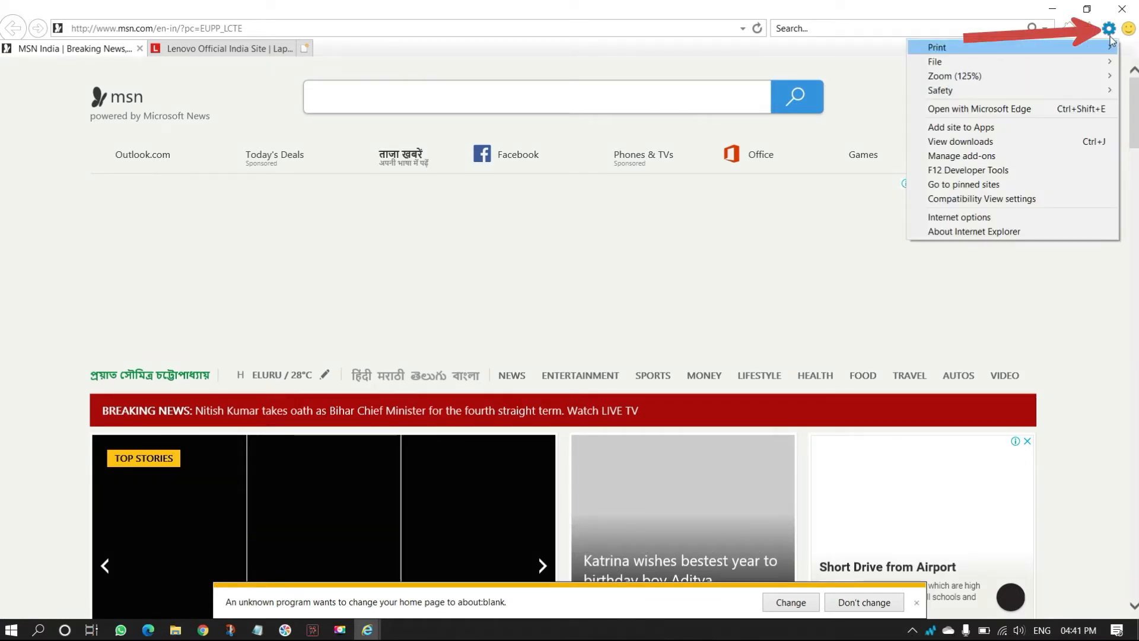
{"action": "mouse_move", "coordinate": [939, 90]}
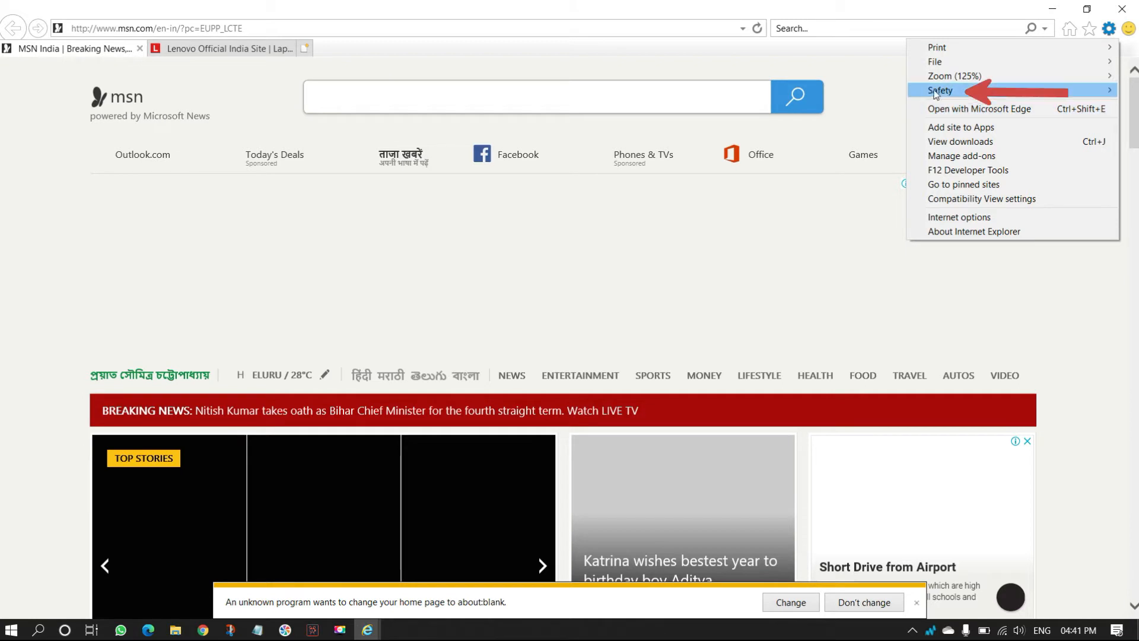
{"action": "left_click", "coordinate": [940, 90]}
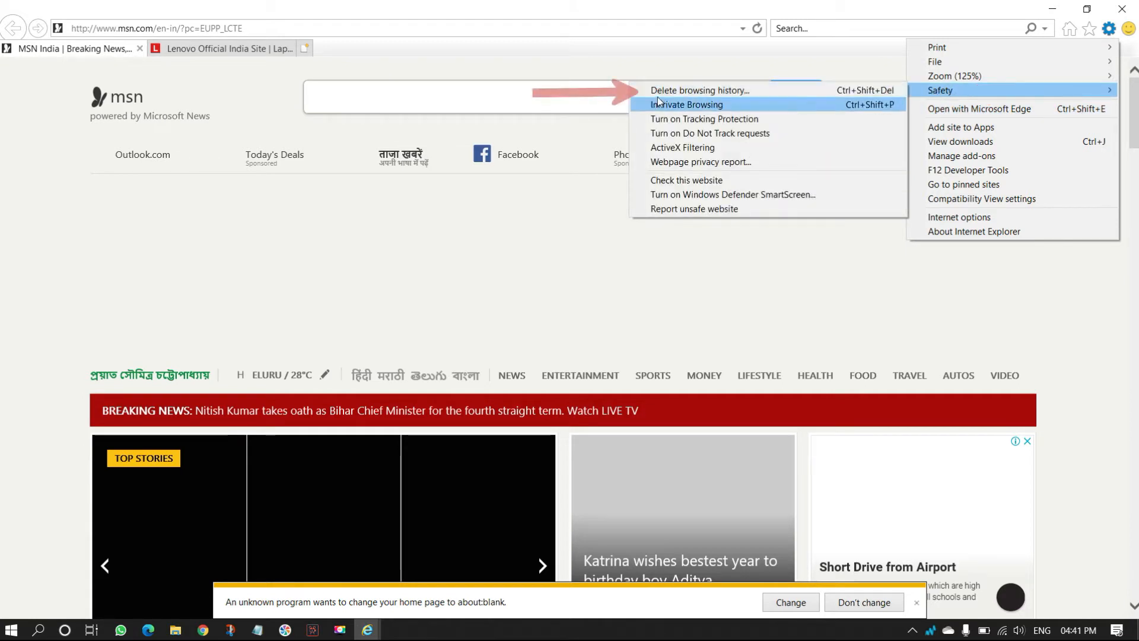
{"action": "left_click", "coordinate": [699, 89]}
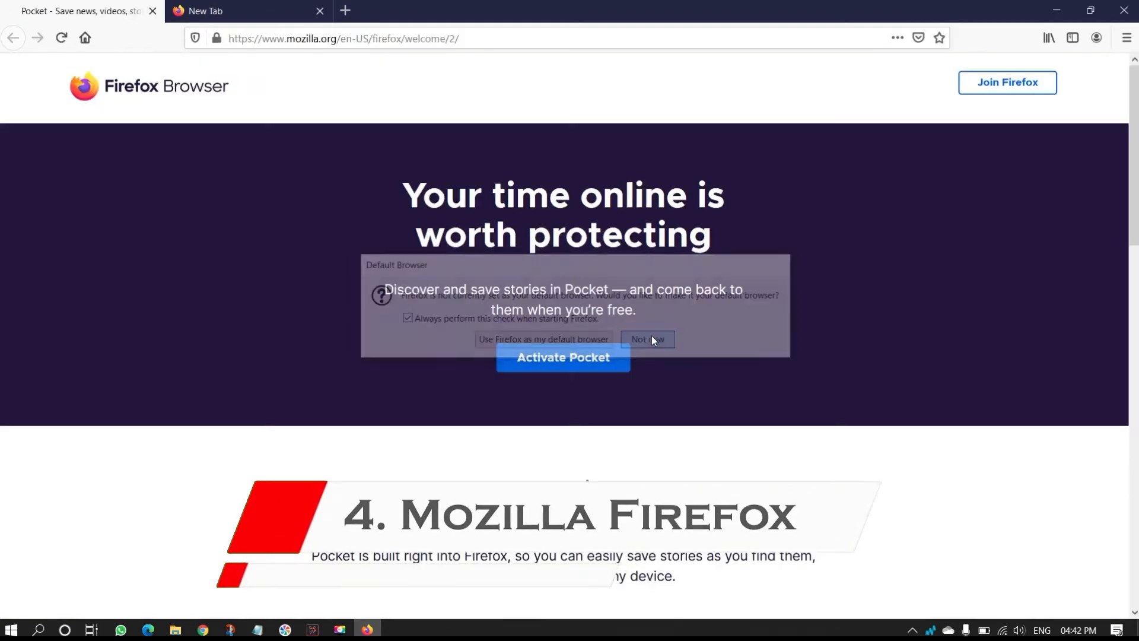
Decline the default-browser prompt and open Clear Data from Firefox's Privacy & Security options
{"action": "left_click", "coordinate": [647, 339]}
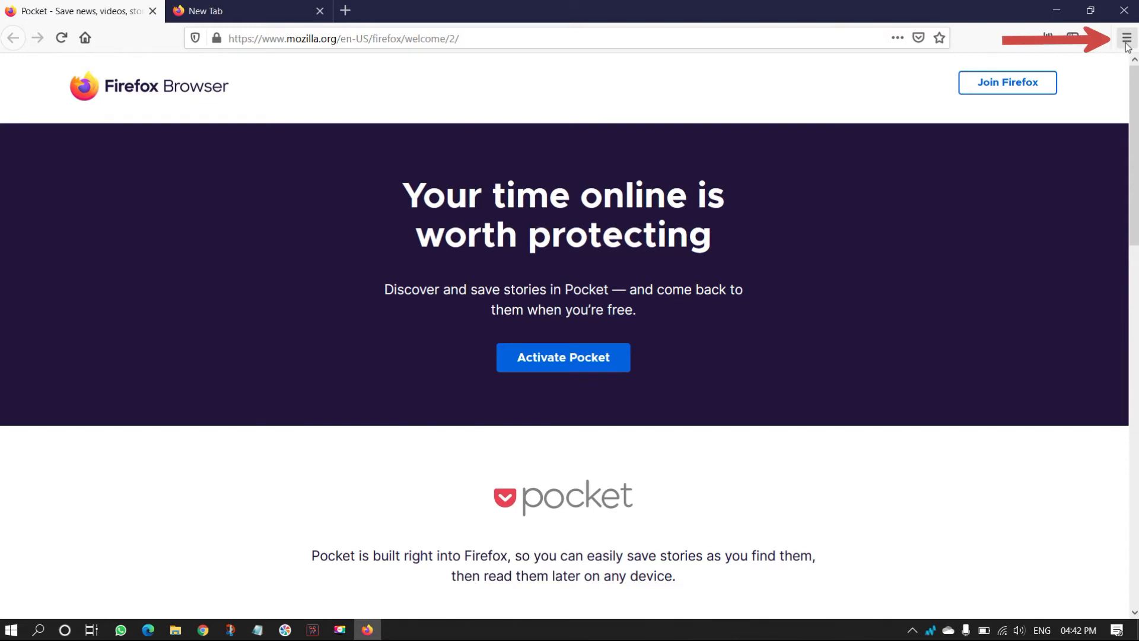
{"action": "left_click", "coordinate": [1127, 38]}
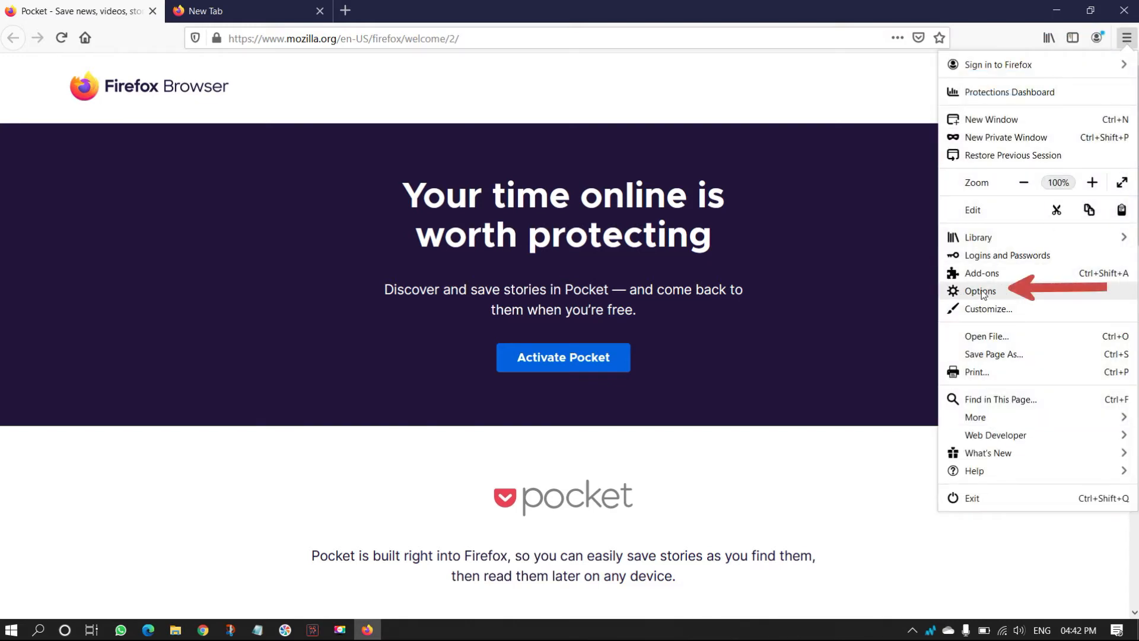
{"action": "left_click", "coordinate": [980, 291]}
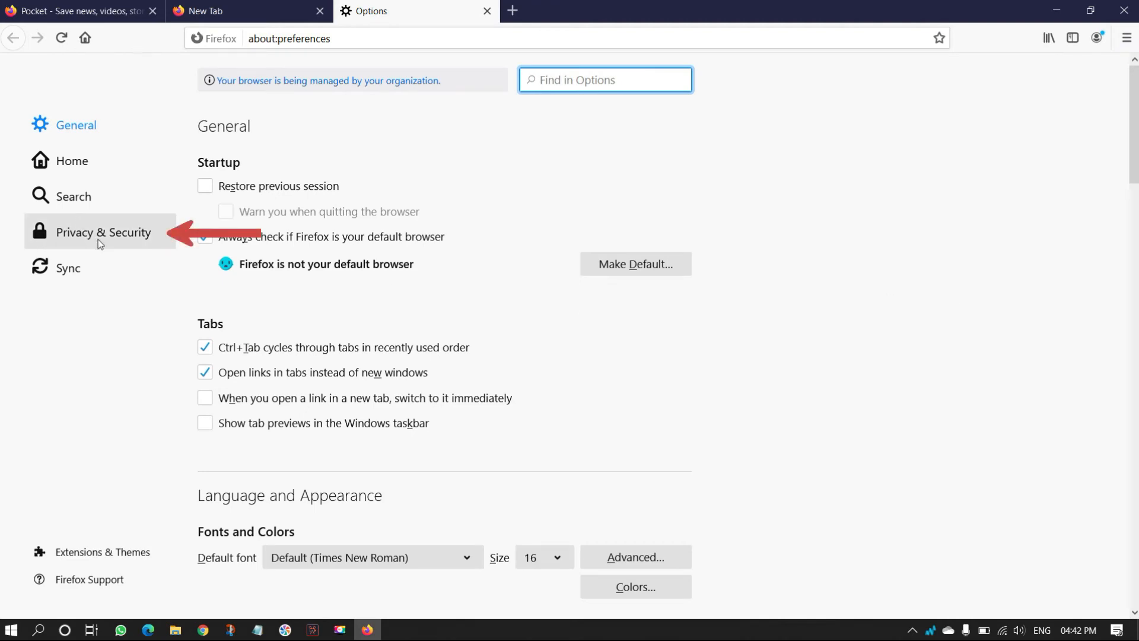
{"action": "left_click", "coordinate": [103, 232]}
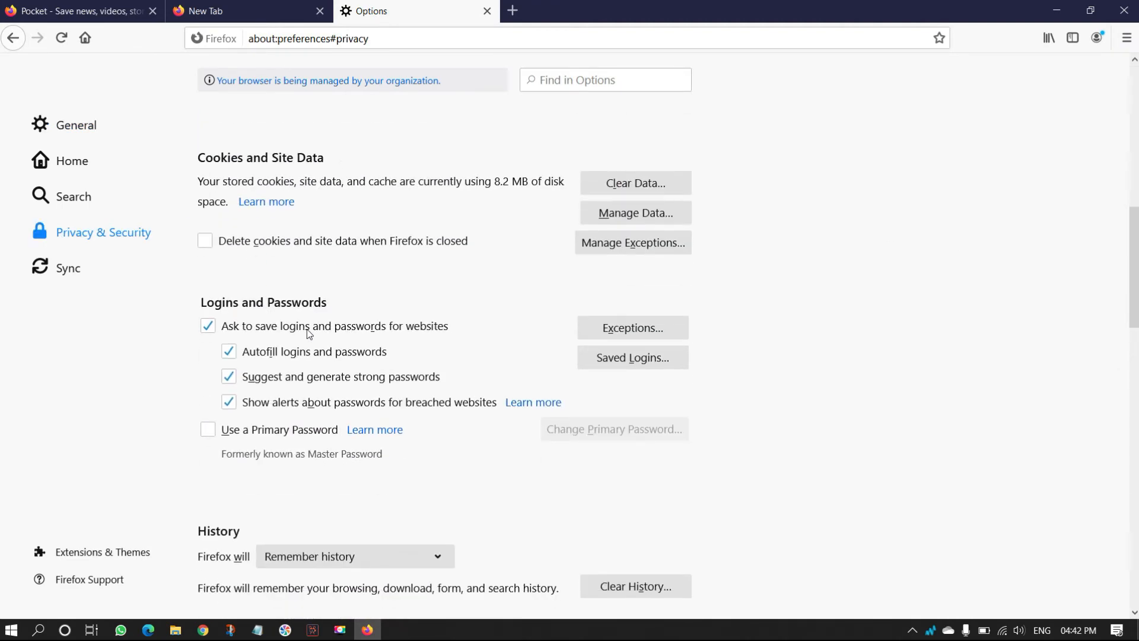
{"action": "mouse_move", "coordinate": [488, 174]}
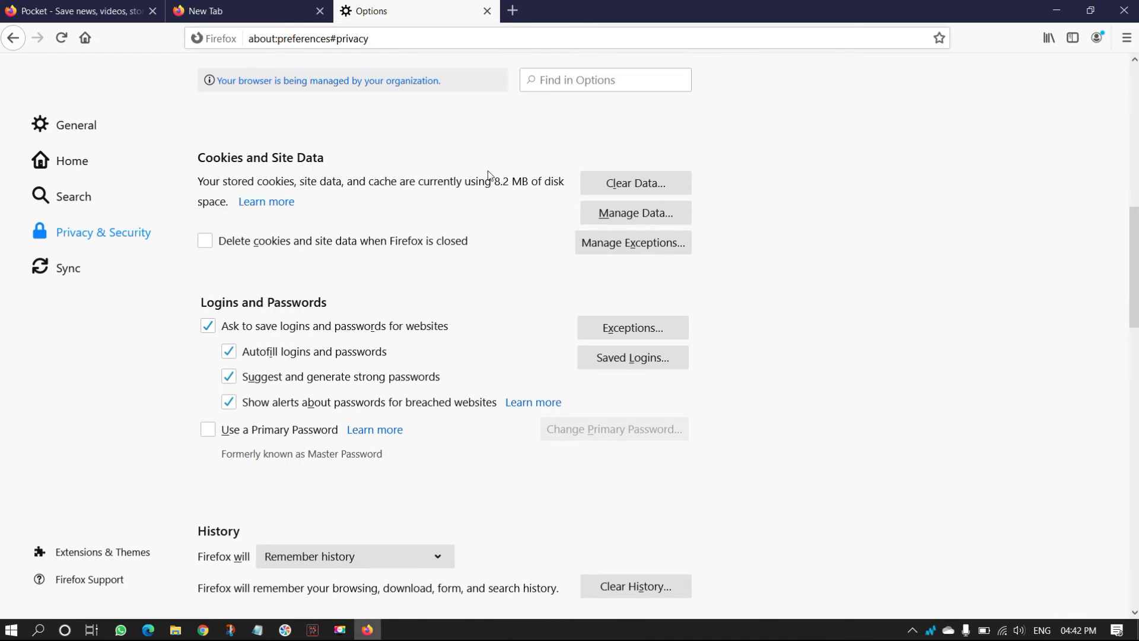
{"action": "left_click", "coordinate": [634, 182]}
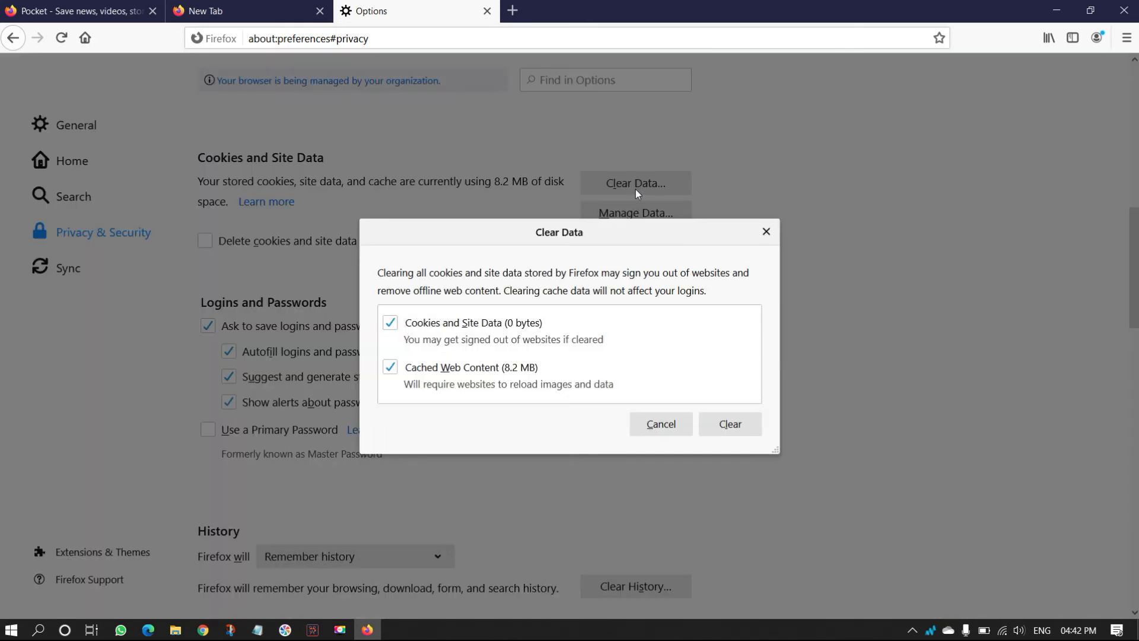